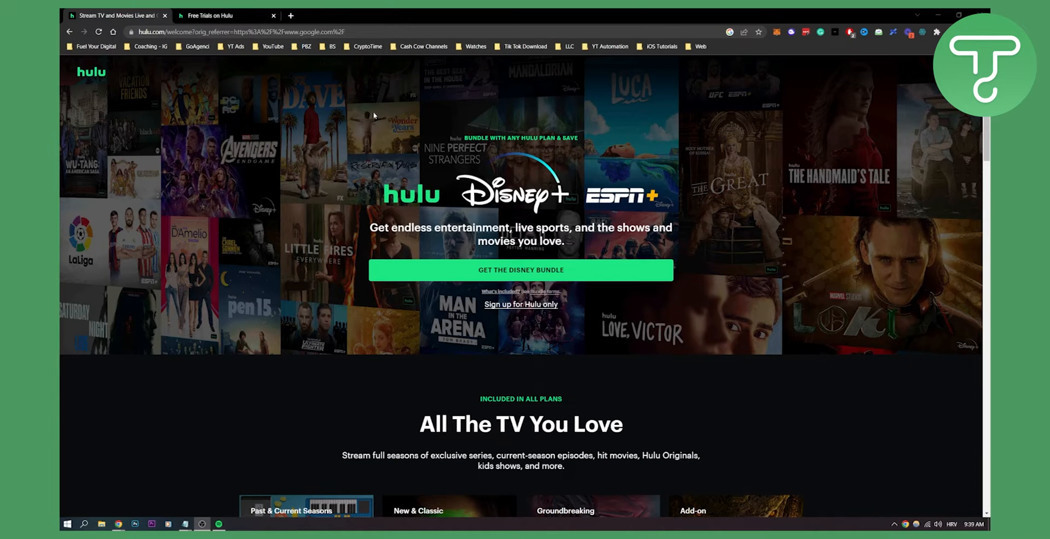
{"action": "mouse_move", "coordinate": [362, 102]}
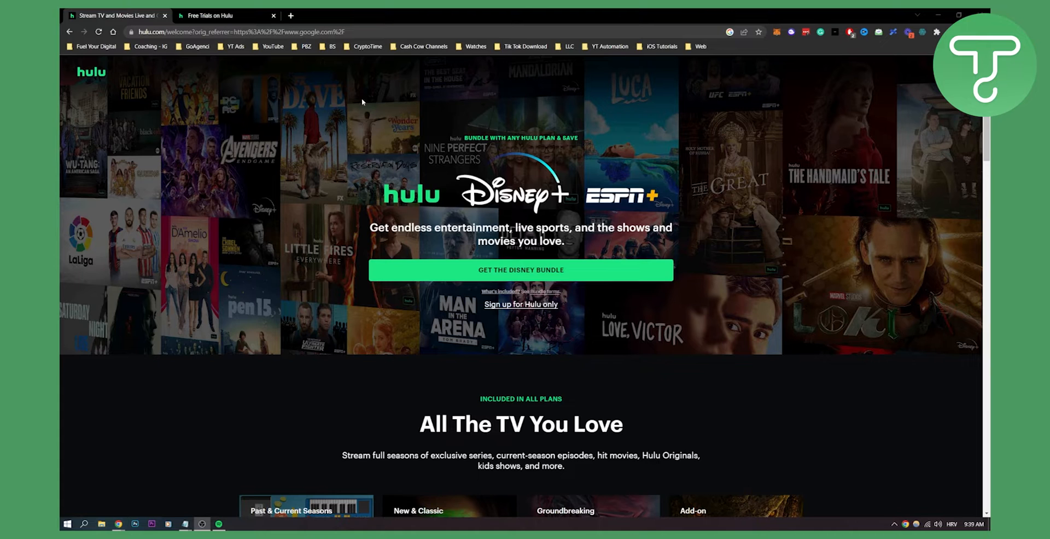
Step: Show the 'Free Trials on Hulu' article's 'Cancel during your free trial' section
{"action": "left_click", "coordinate": [225, 15]}
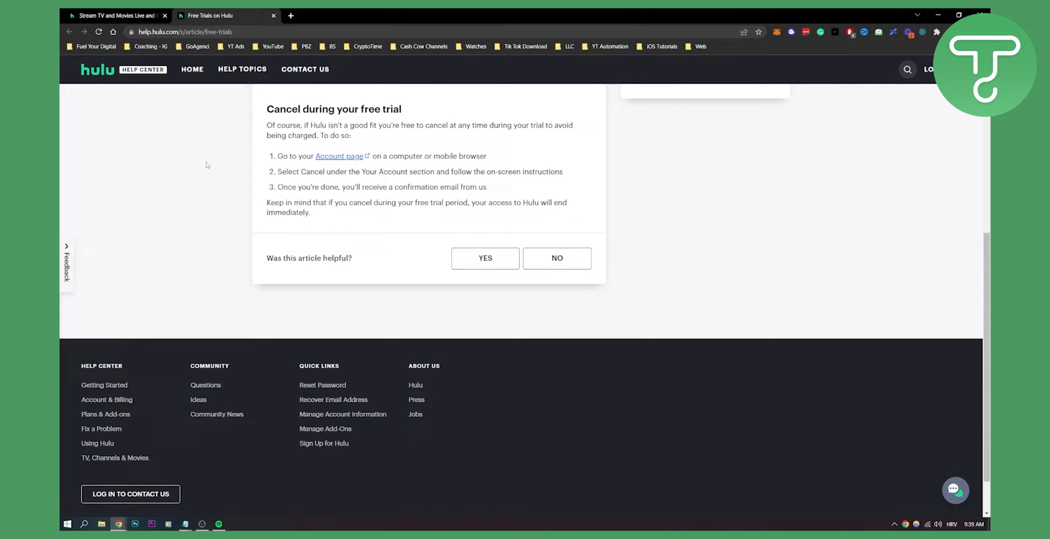
{"action": "mouse_move", "coordinate": [341, 157]}
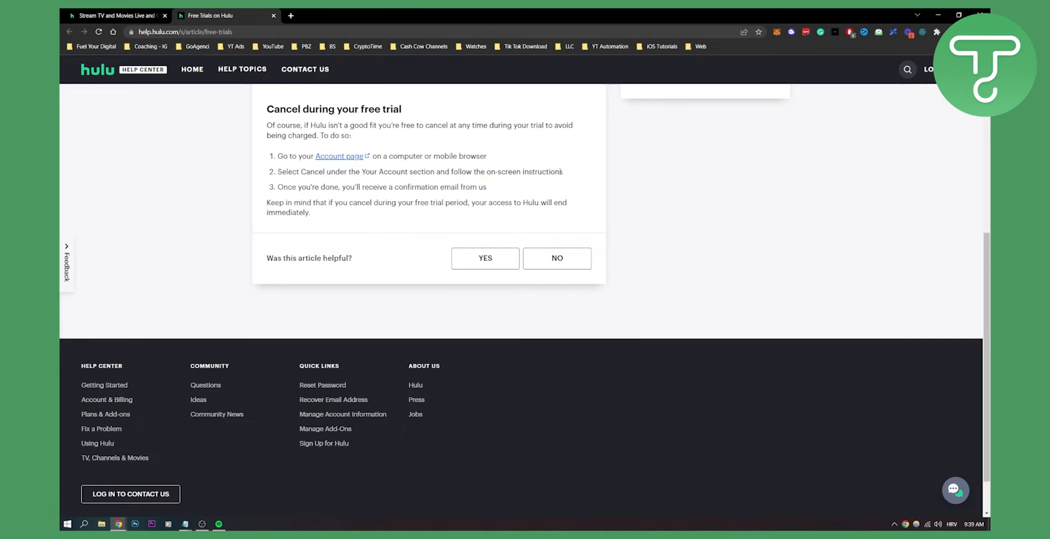
{"action": "mouse_move", "coordinate": [381, 187]}
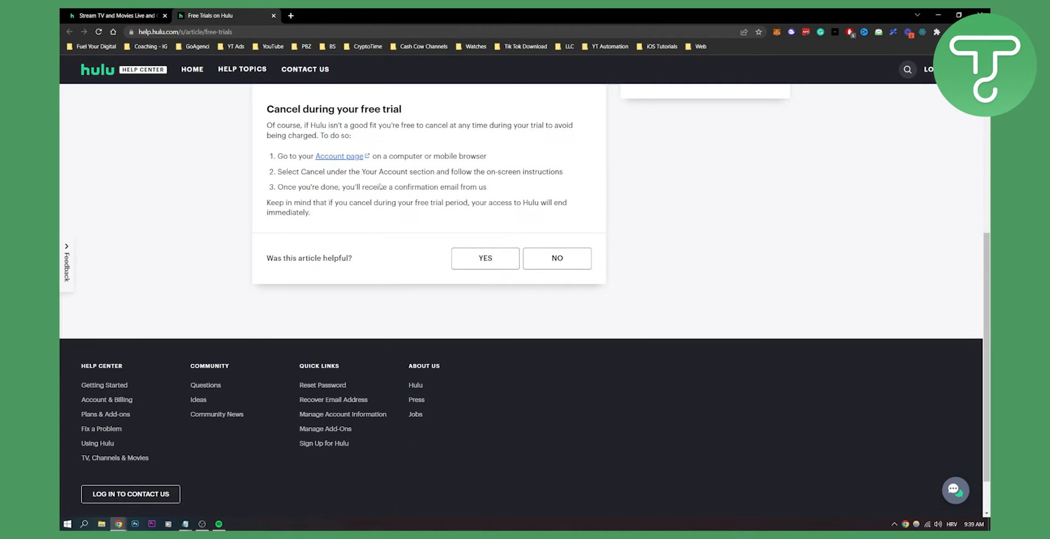